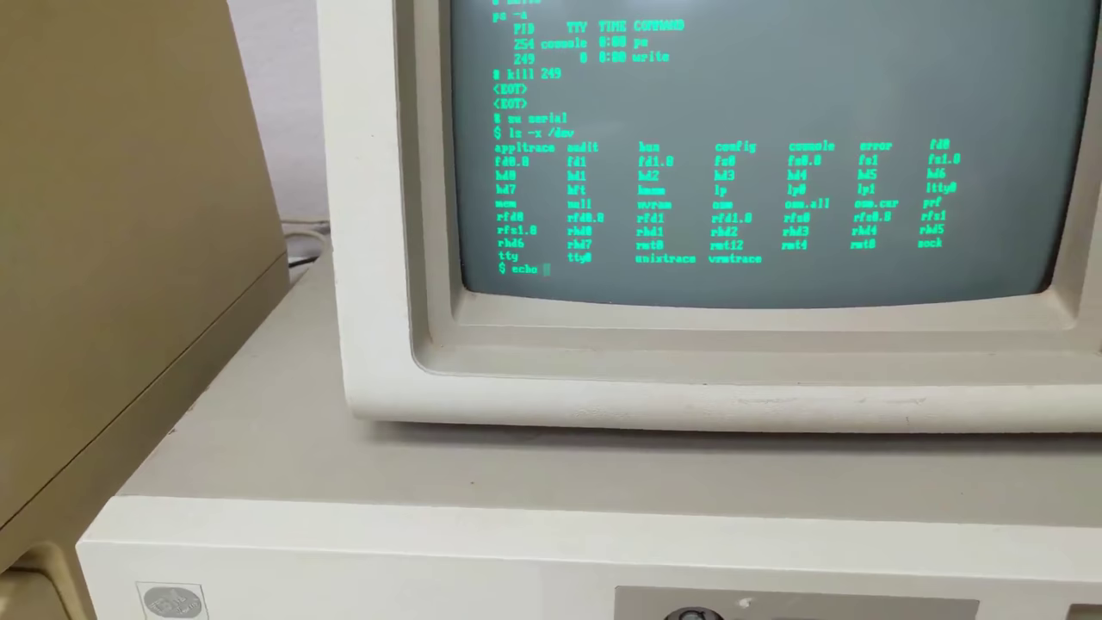
{"action": "type", "text": "hello >> /dev/console"}
{"action": "type", "text": "echo hello"}
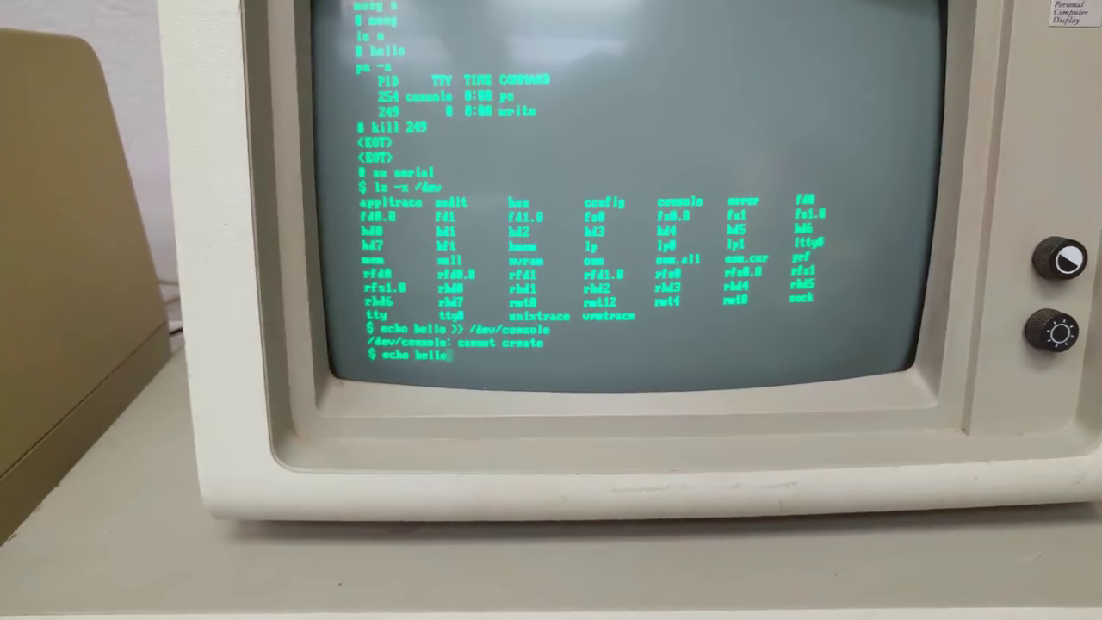
{"action": "type", "text": ">> /dev/tty"}
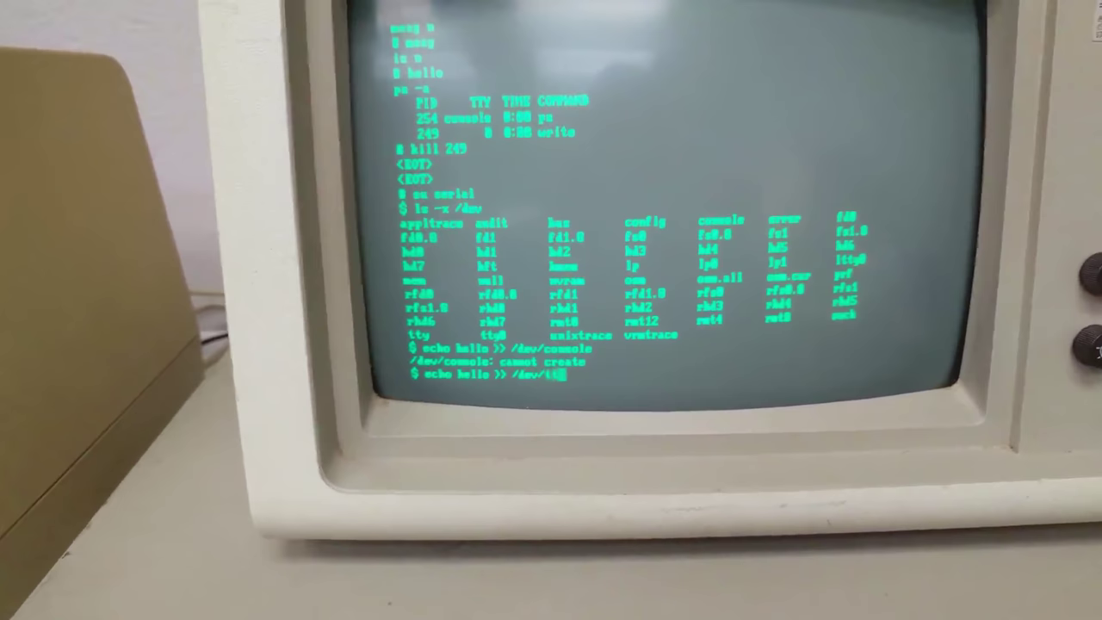